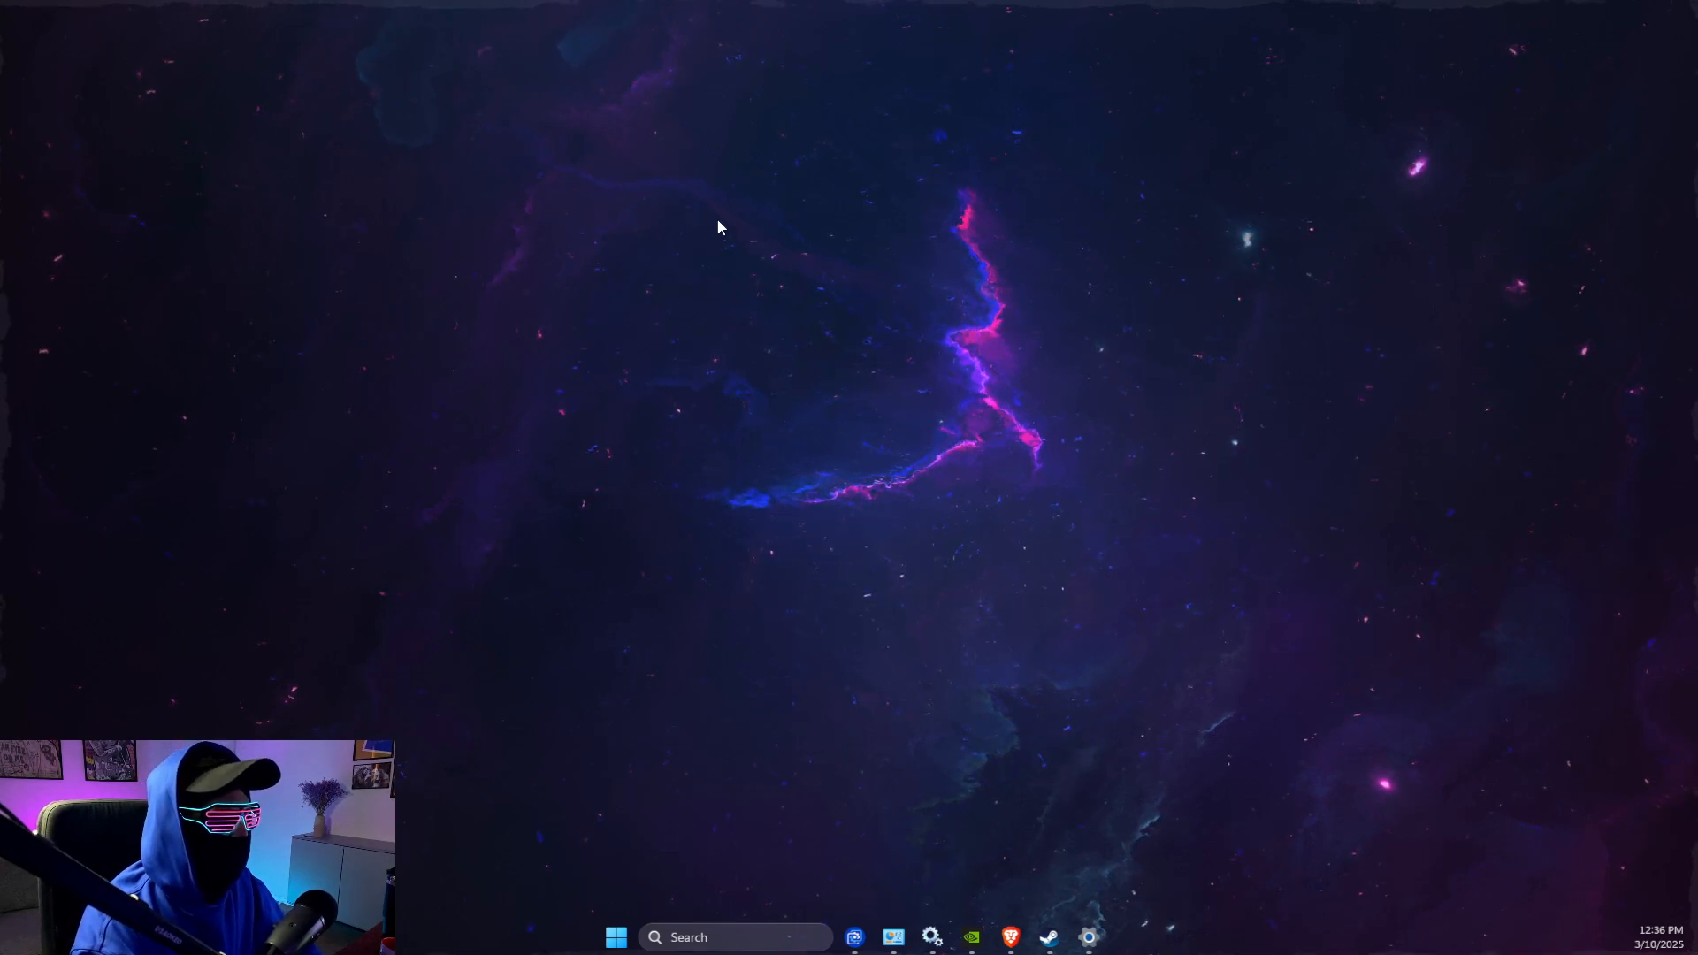
- Dismiss the On-Screen Keyboard and open NVIDIA Control Panel from the desktop right-click menu
click(737, 937)
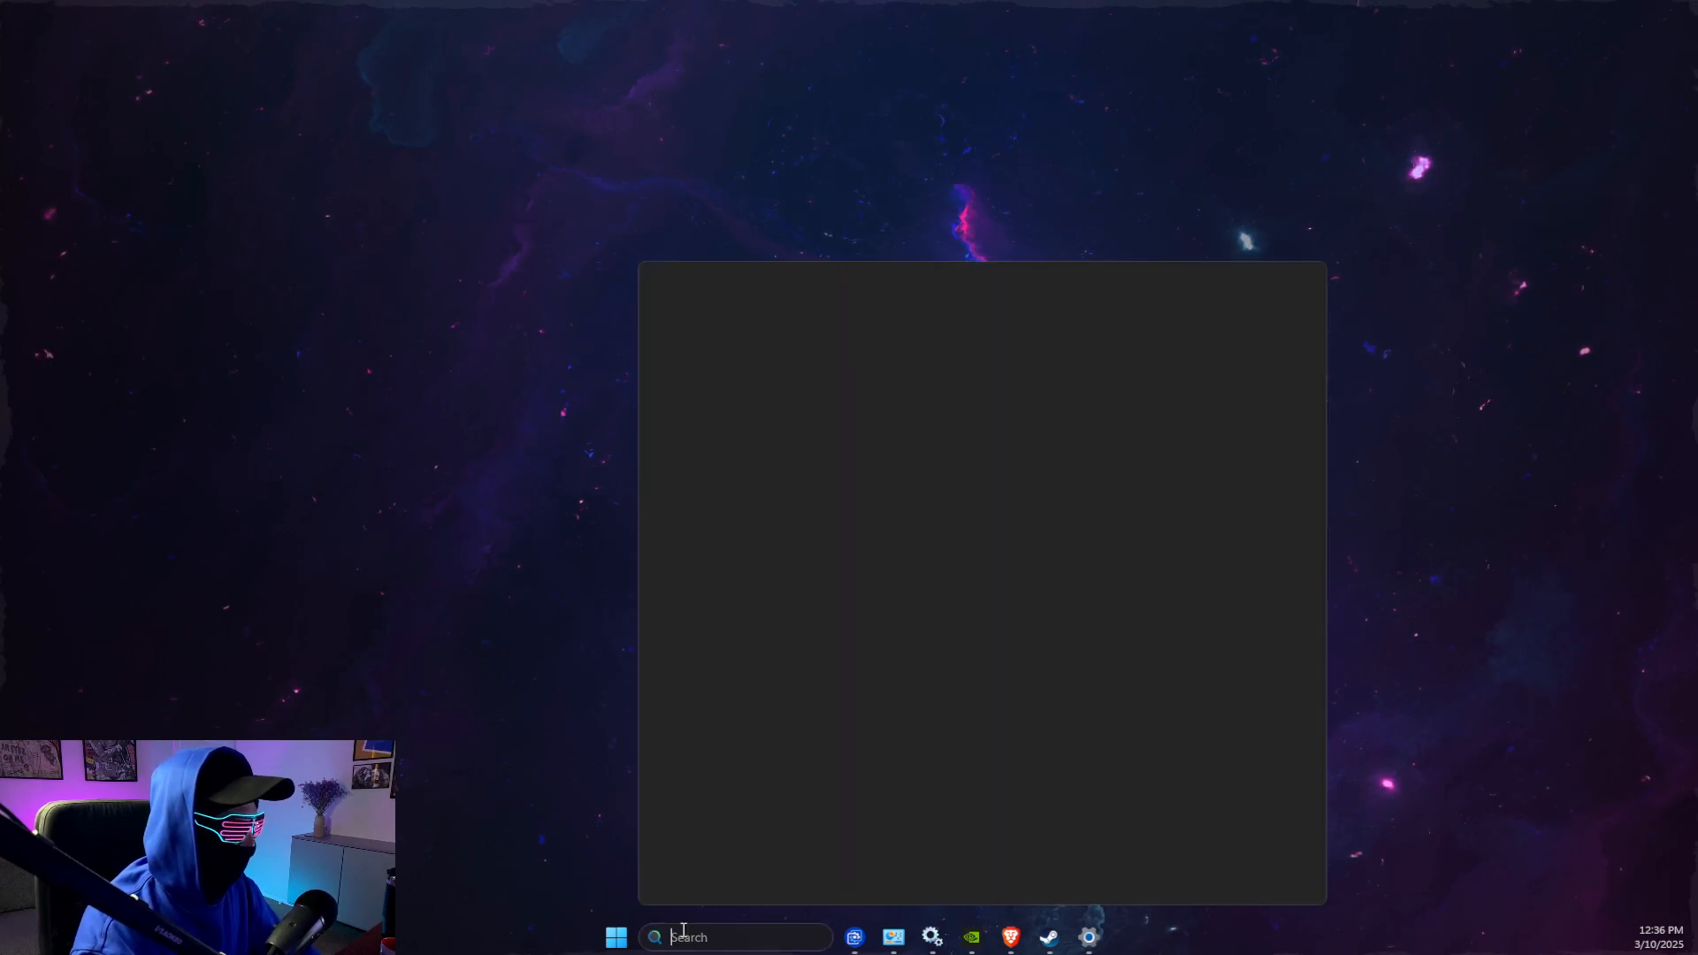
click(616, 936)
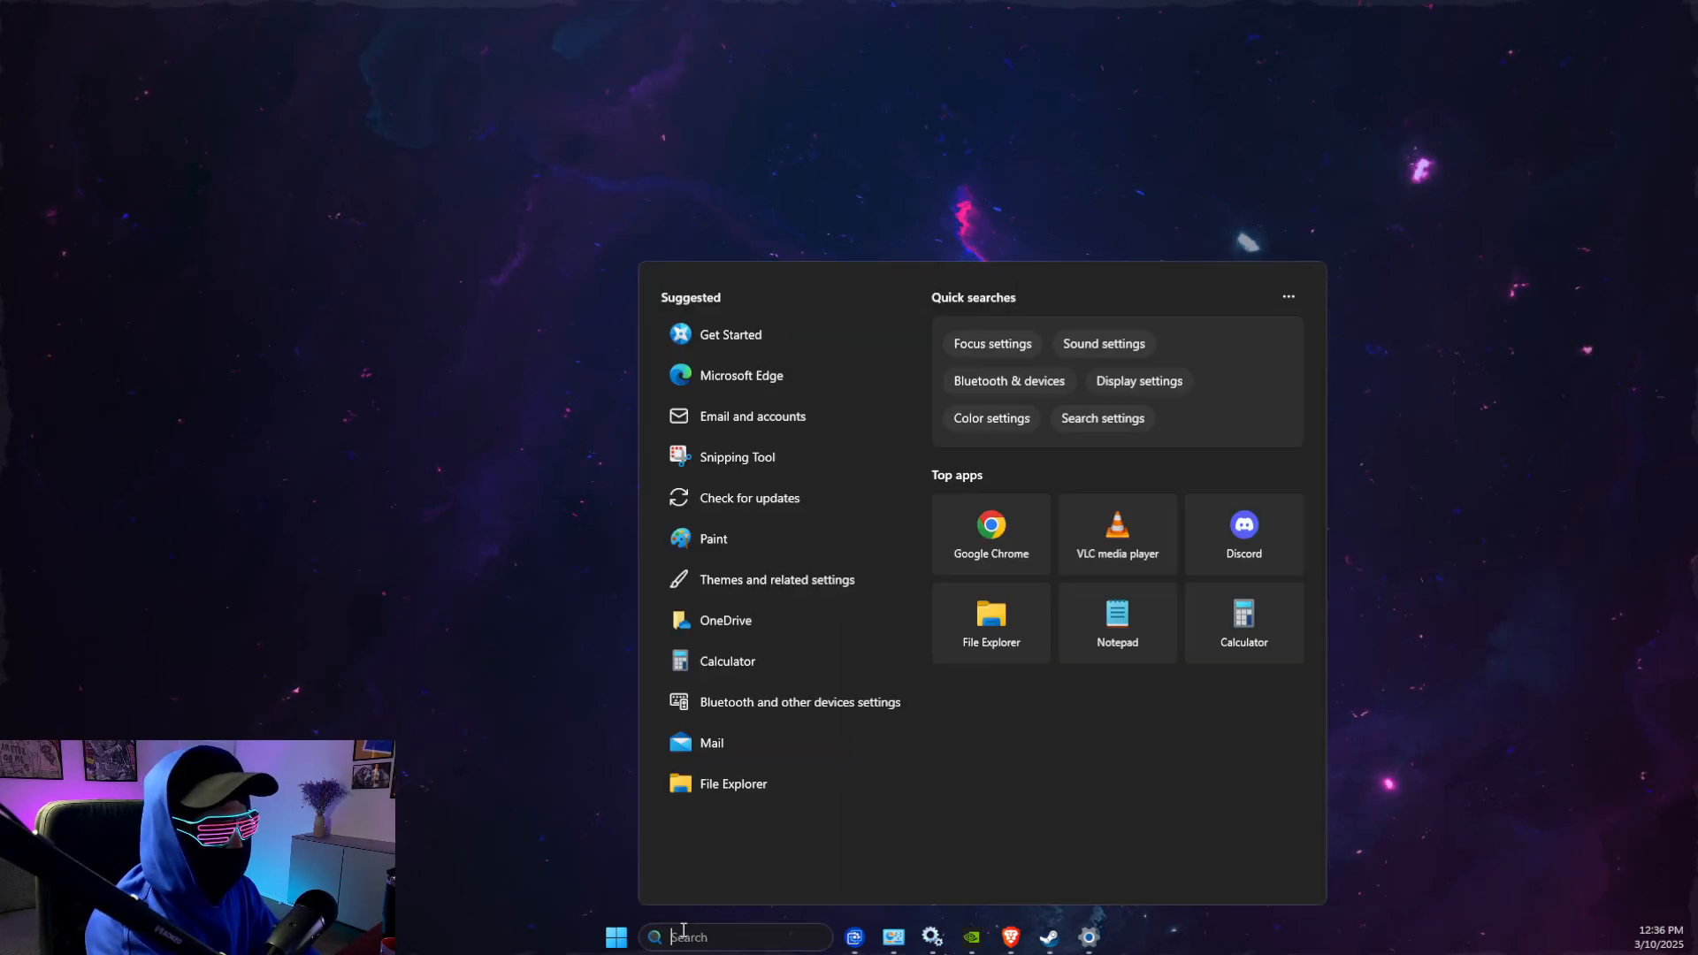
text(key)
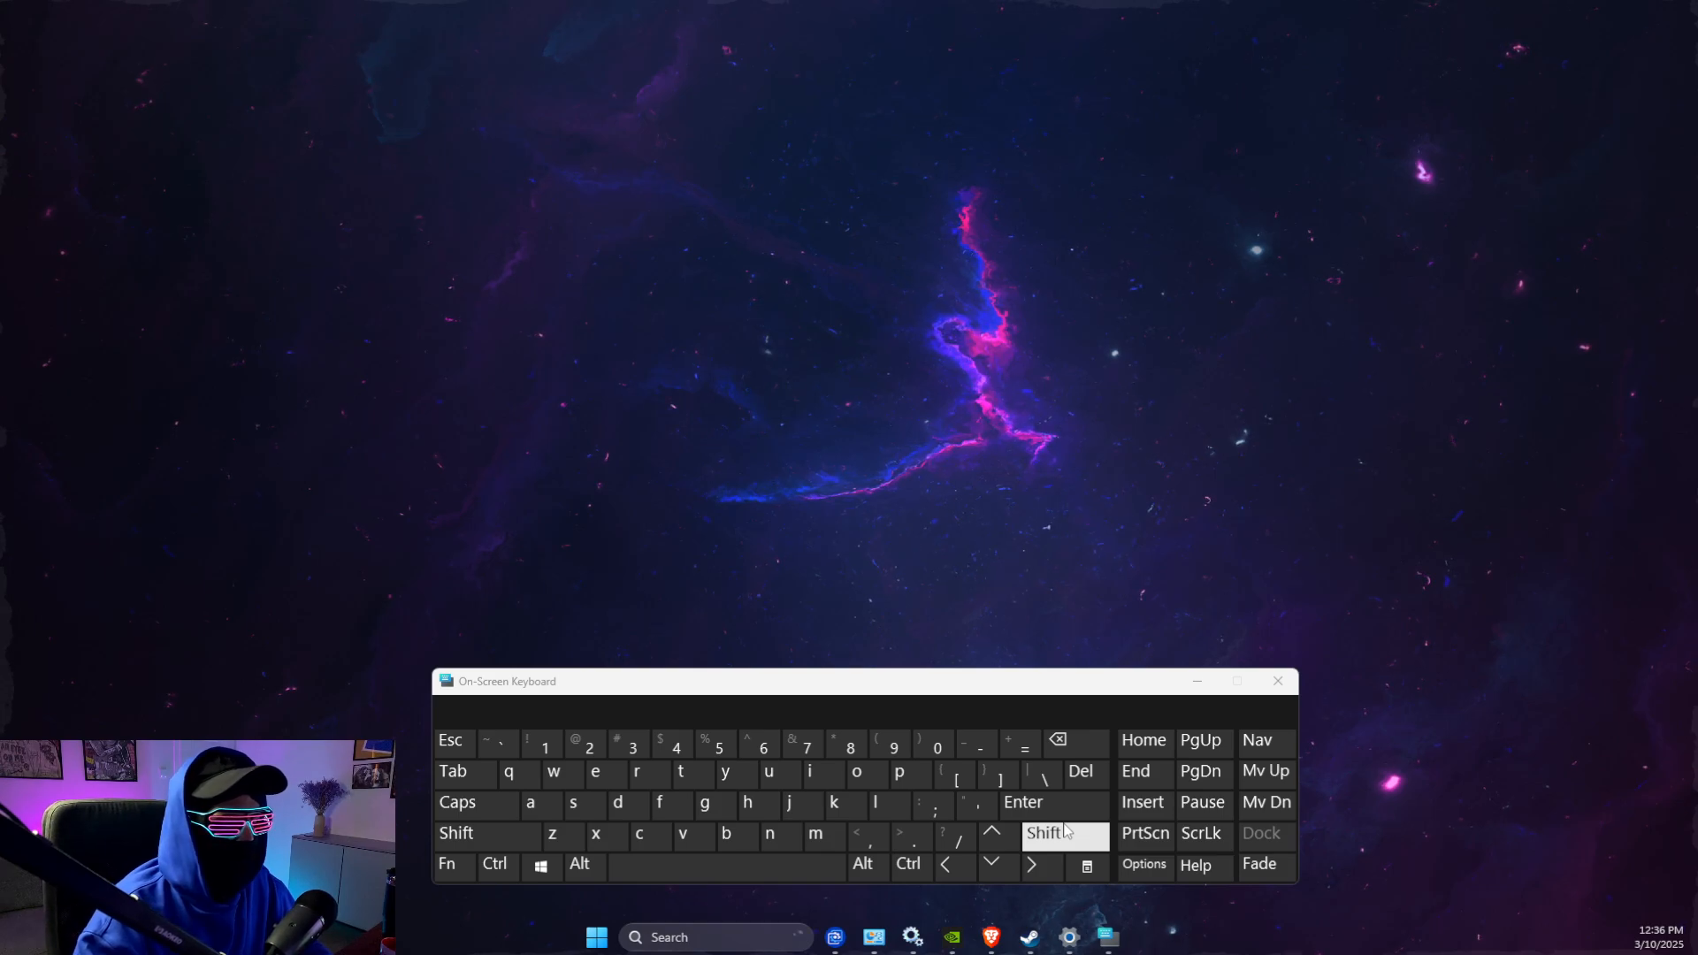
click(1277, 681)
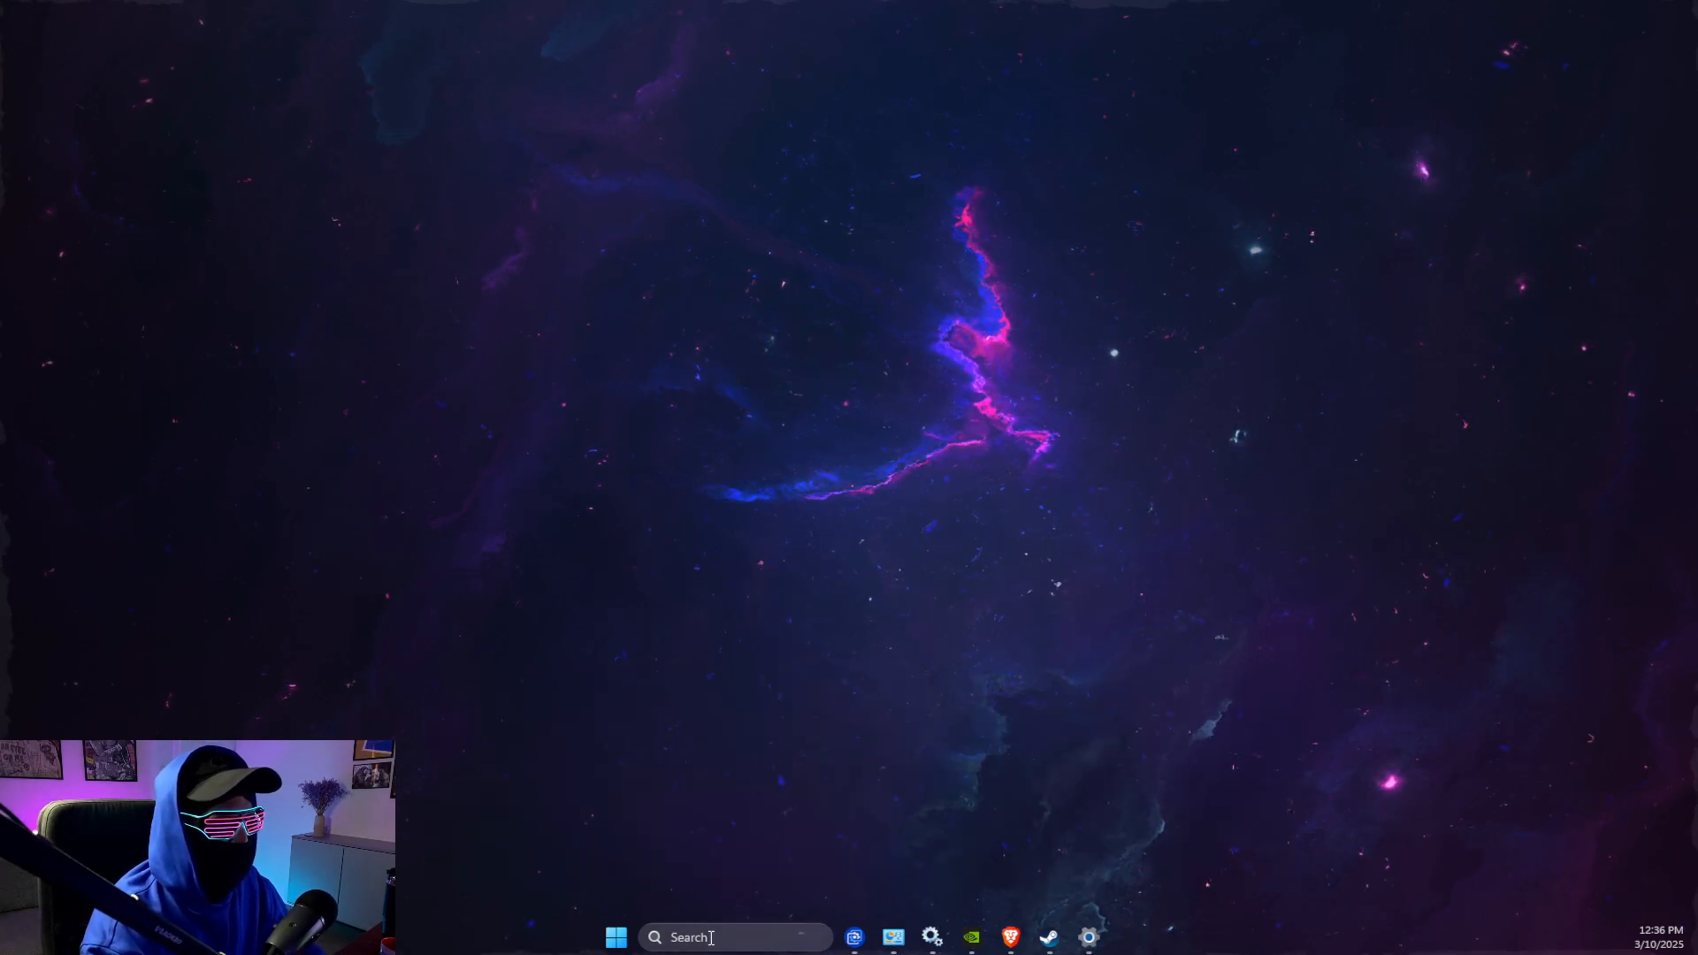
right_click(799, 449)
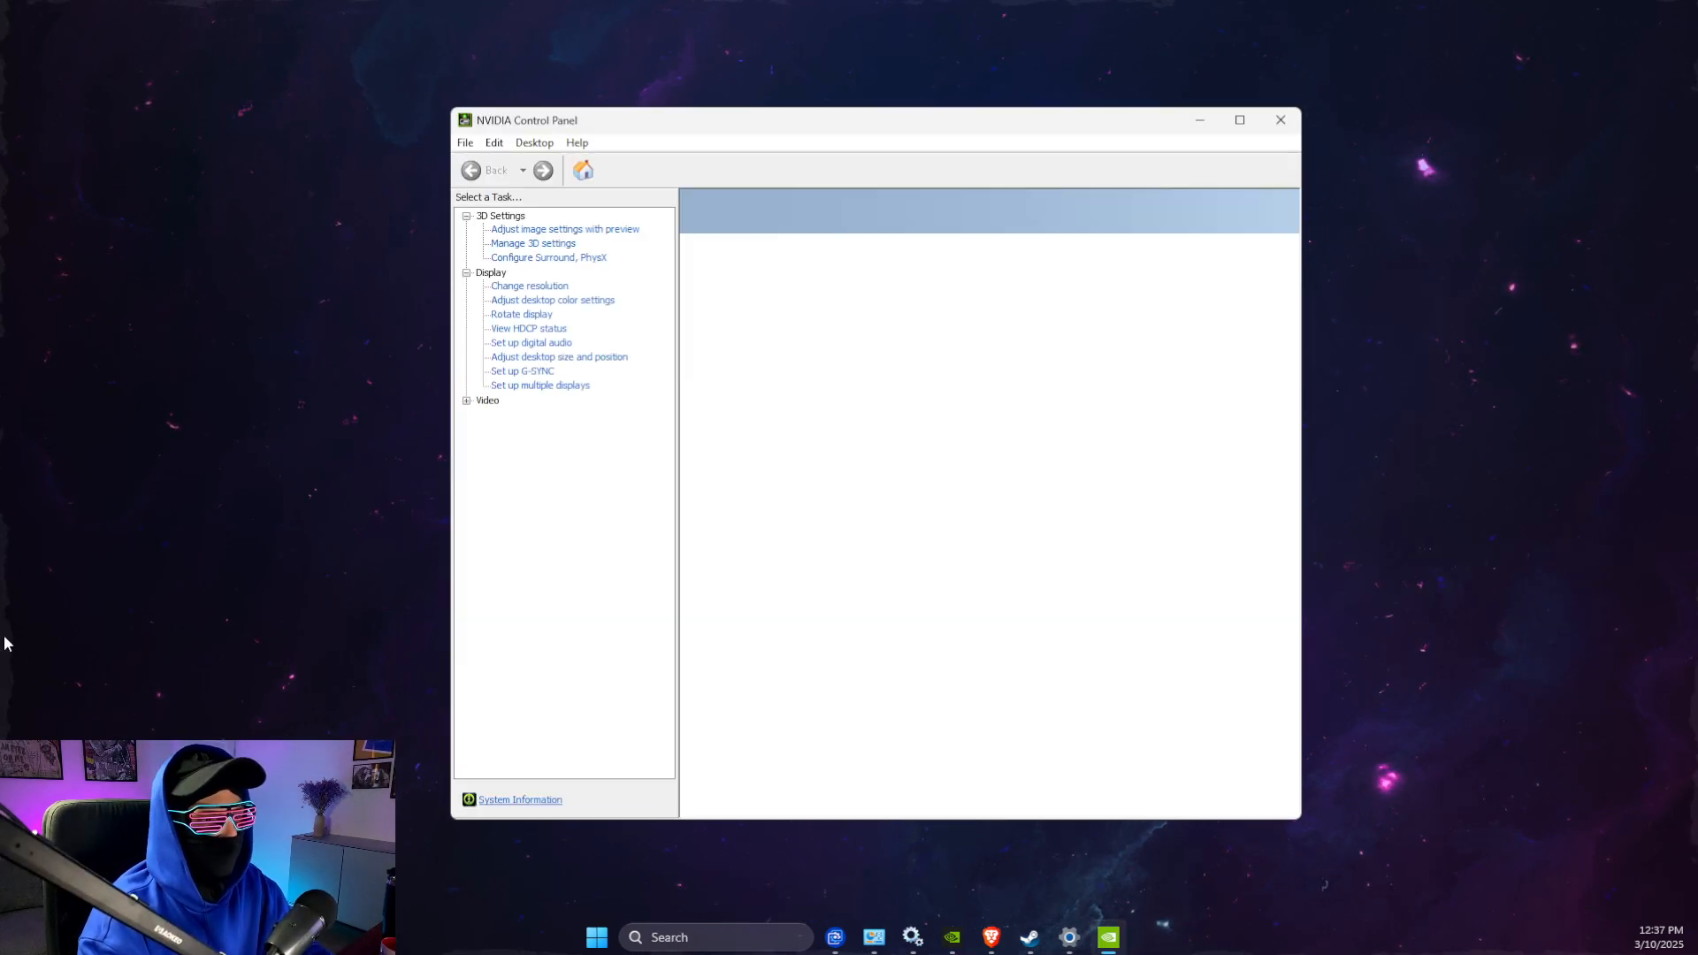
- Review desktop size, color settings and Change resolution (1920 × 1080, 240Hz), then close NVIDIA Control Panel
click(559, 356)
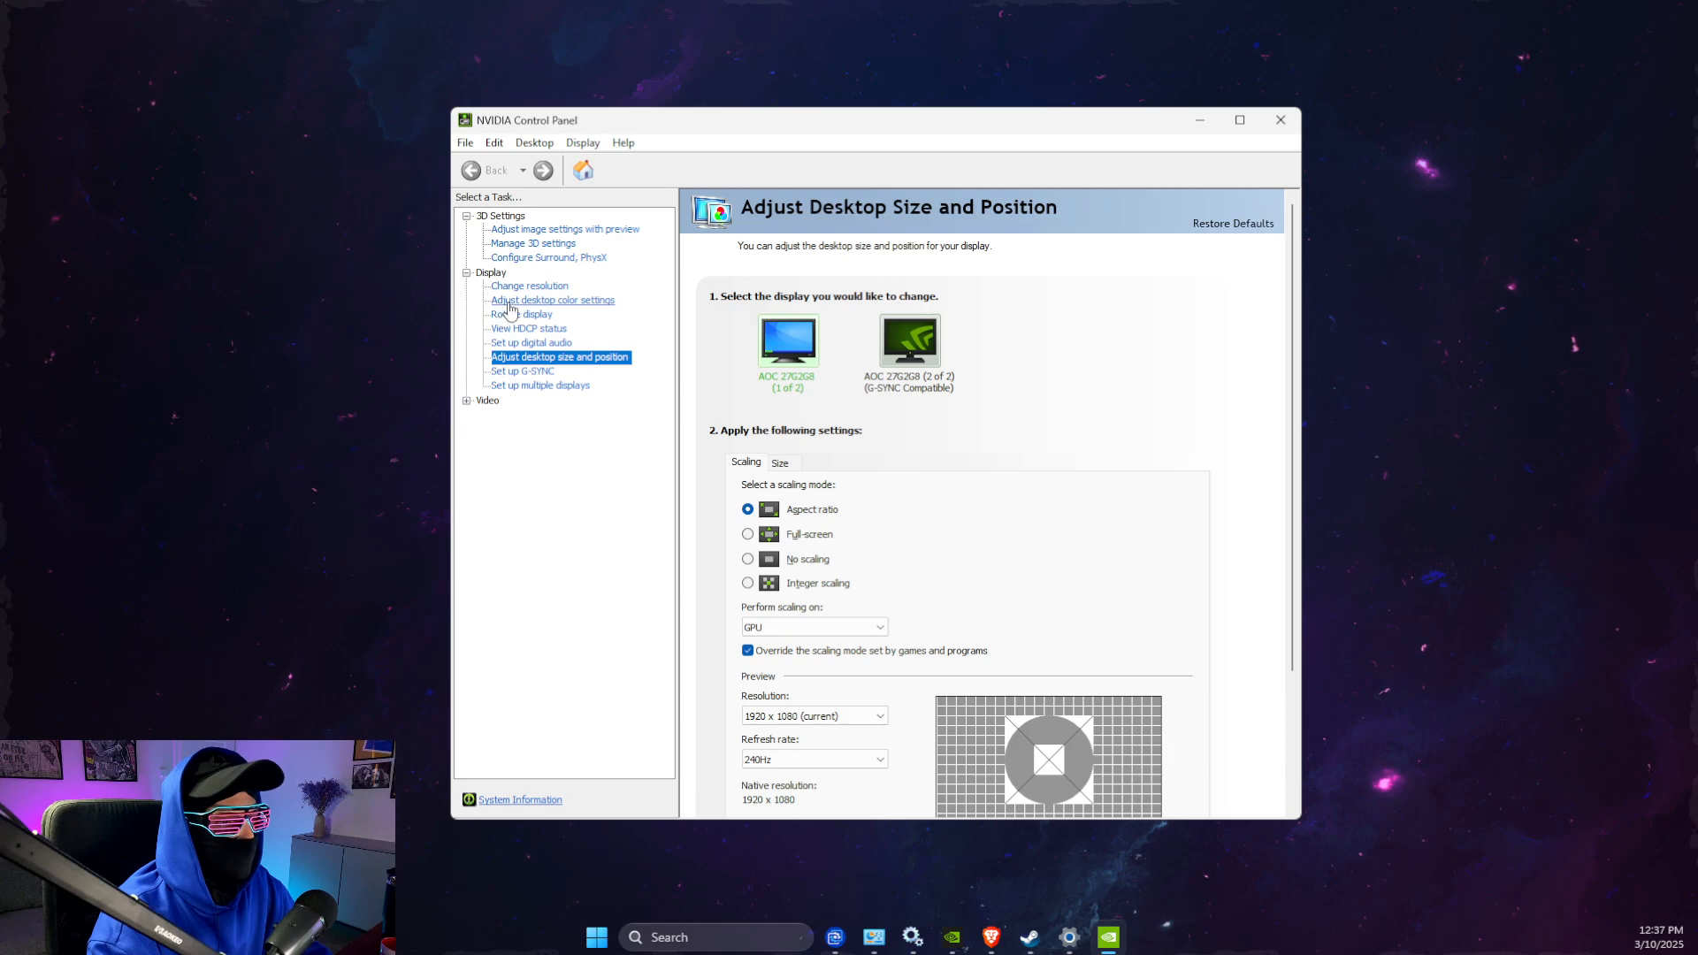
click(551, 299)
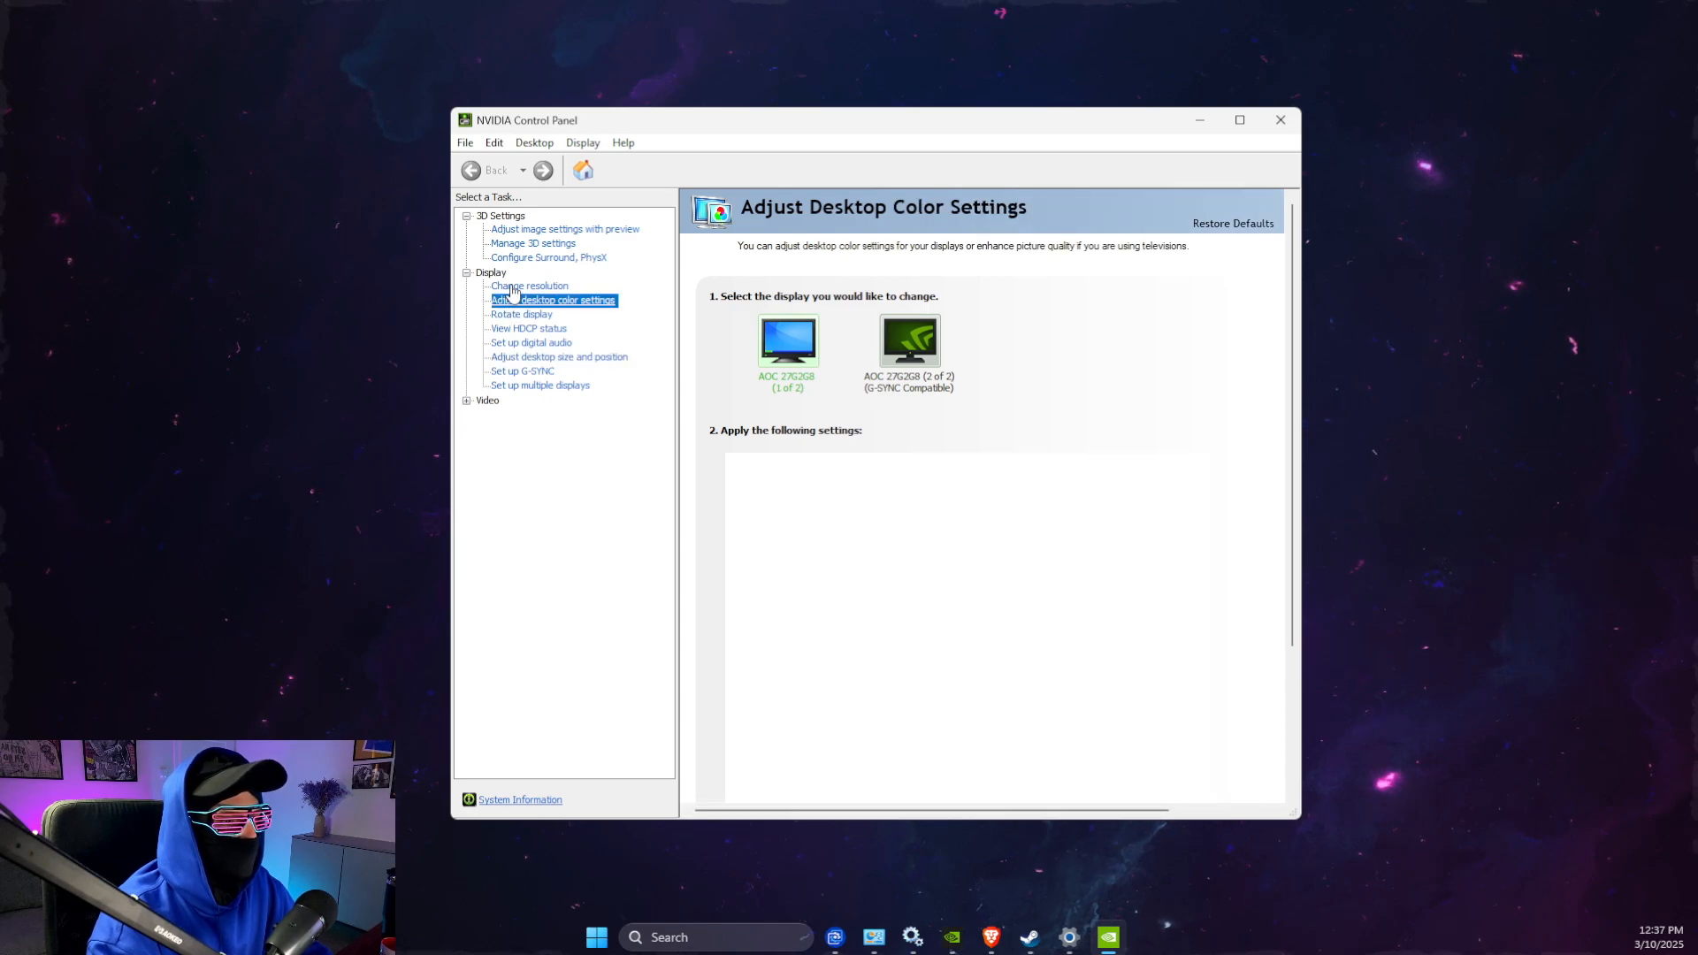
click(529, 285)
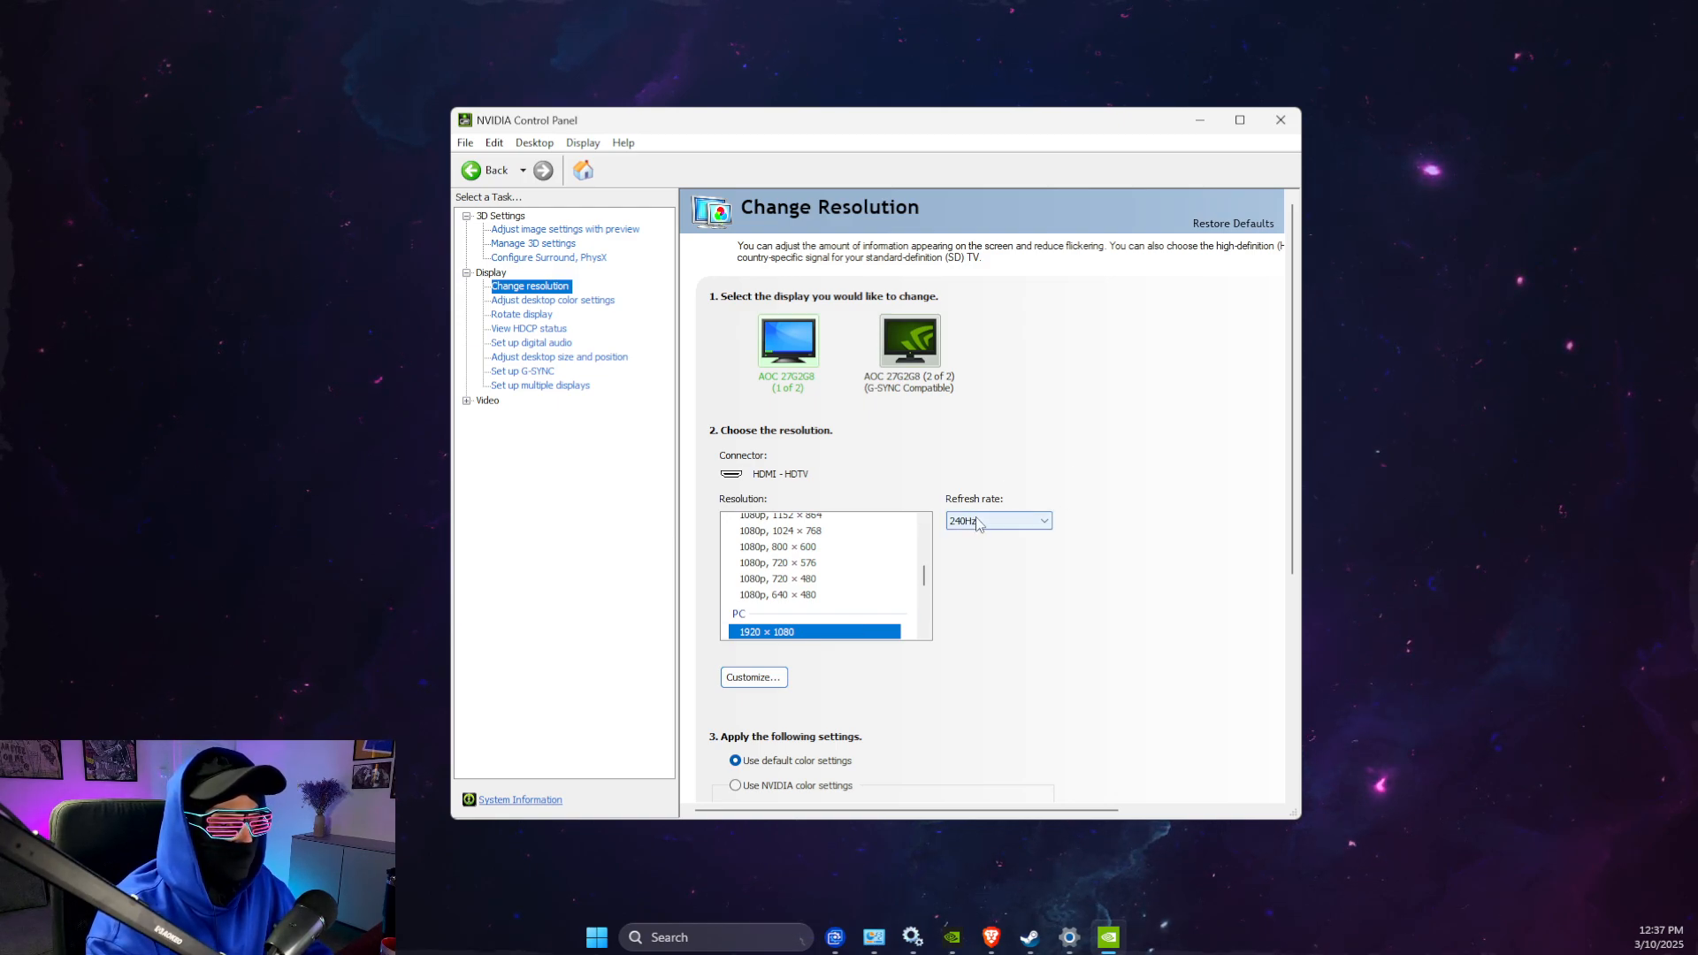
click(1279, 119)
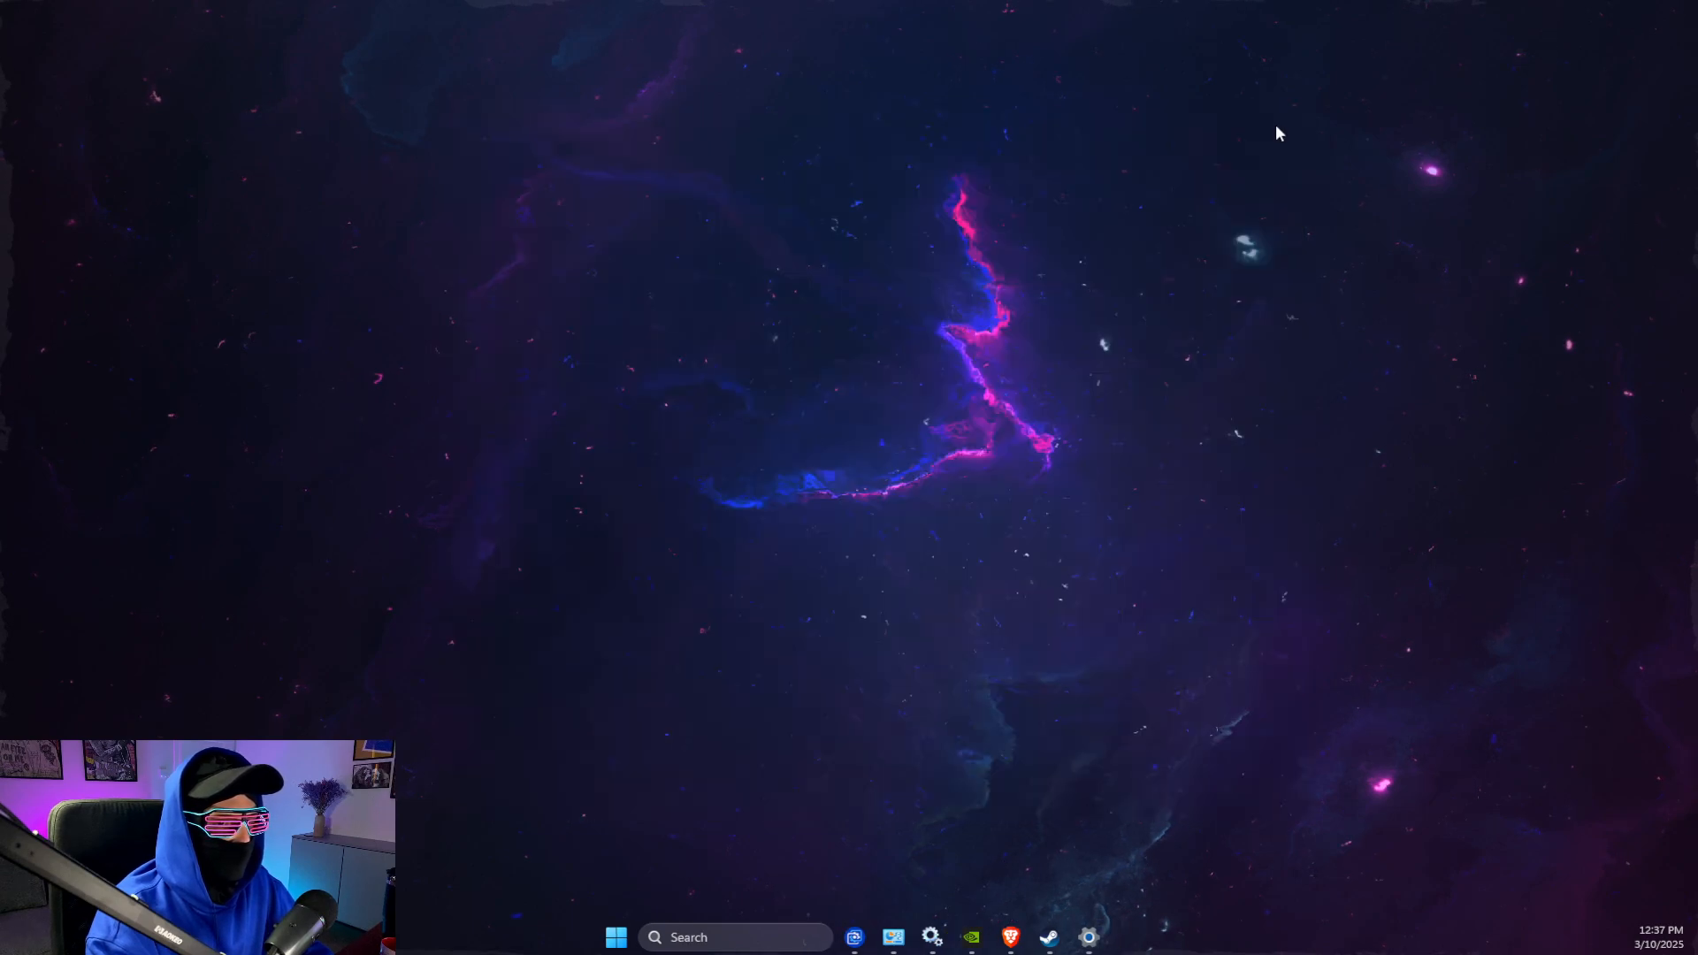
- Search 'displ' for Display settings, keep scale at 100%, and open Advanced display
text(displ)
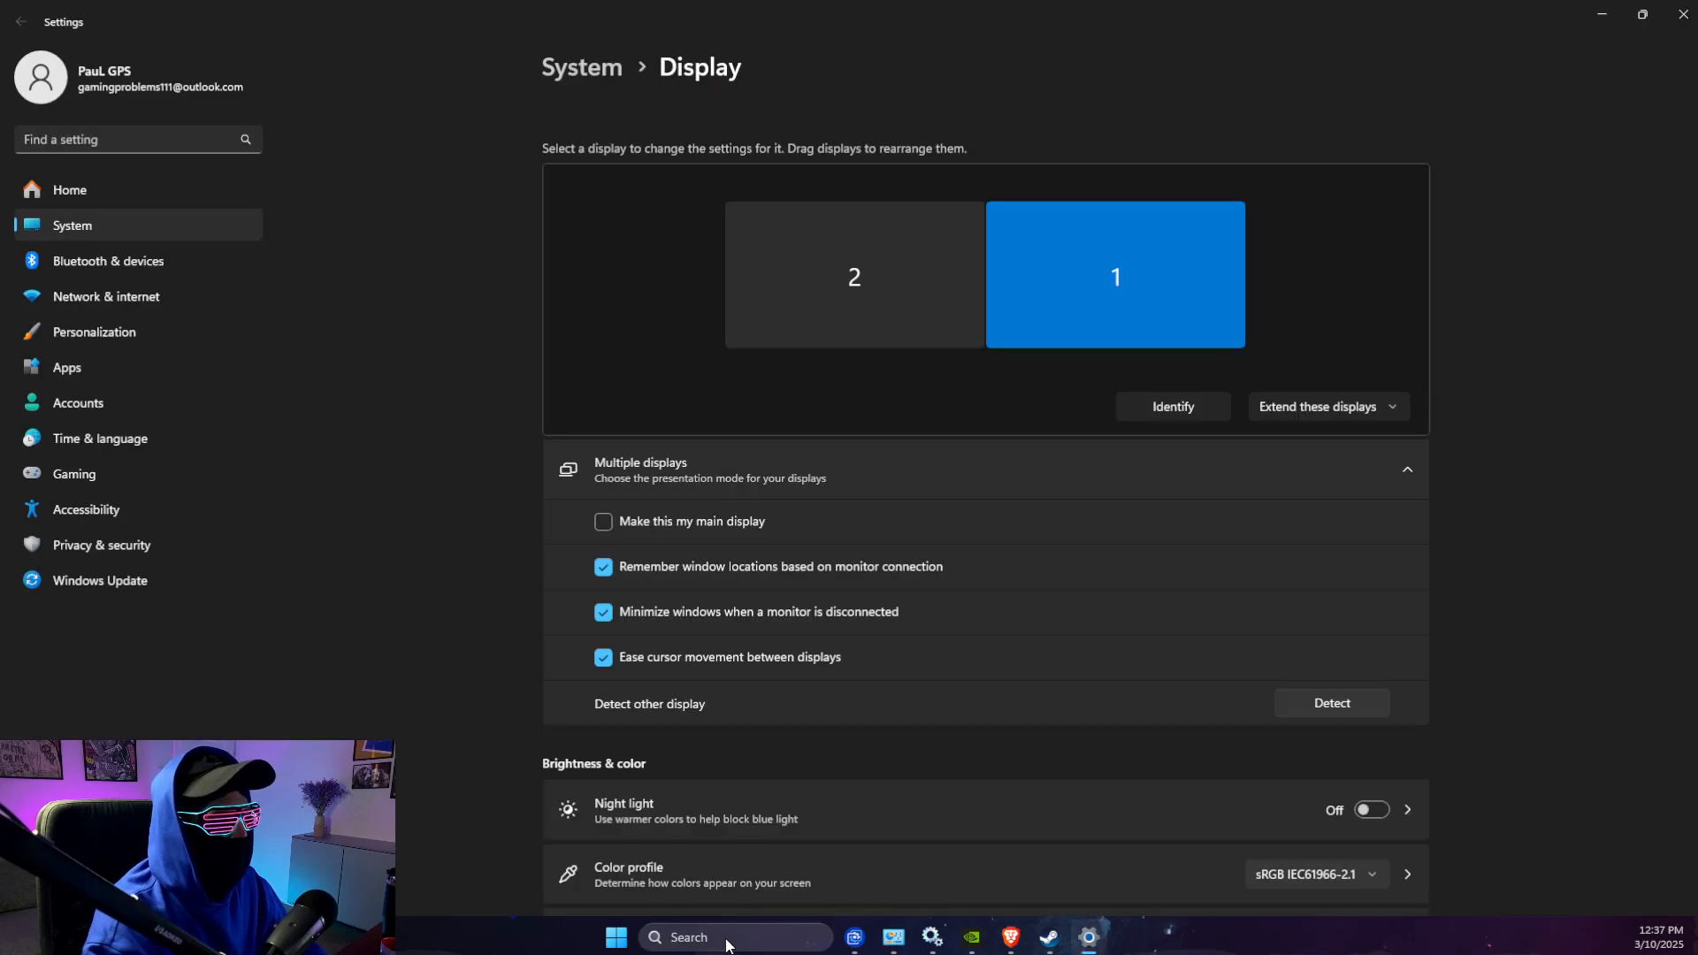
scroll(down, 3)
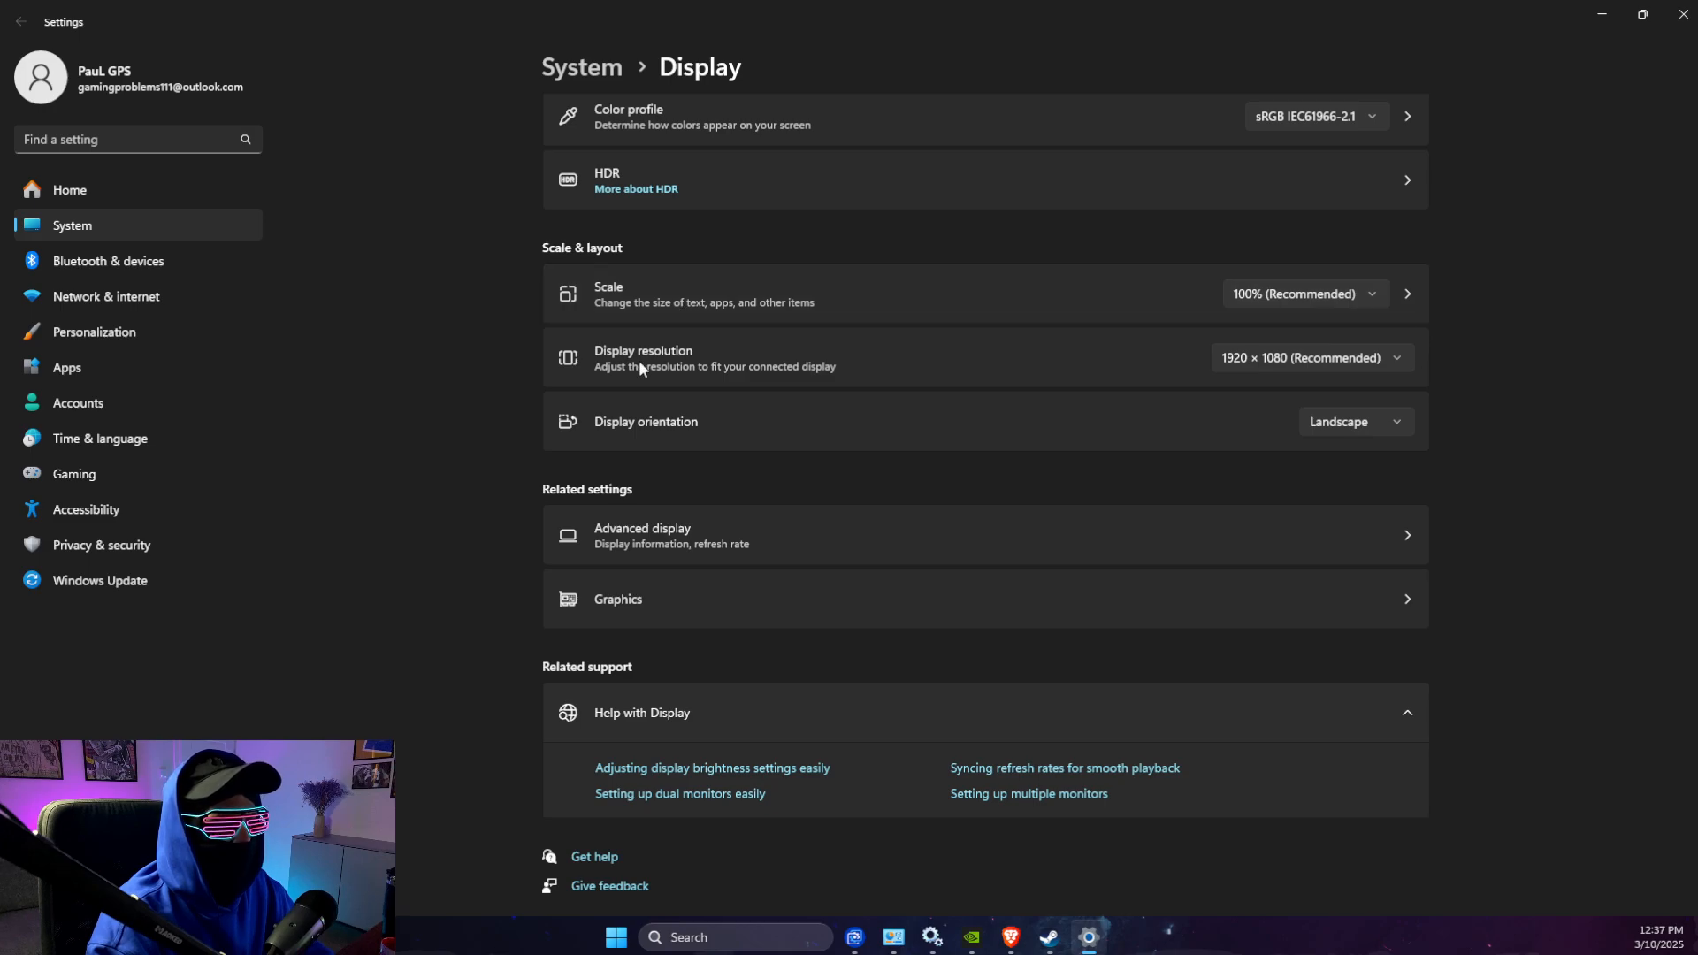
mouse_move(646, 421)
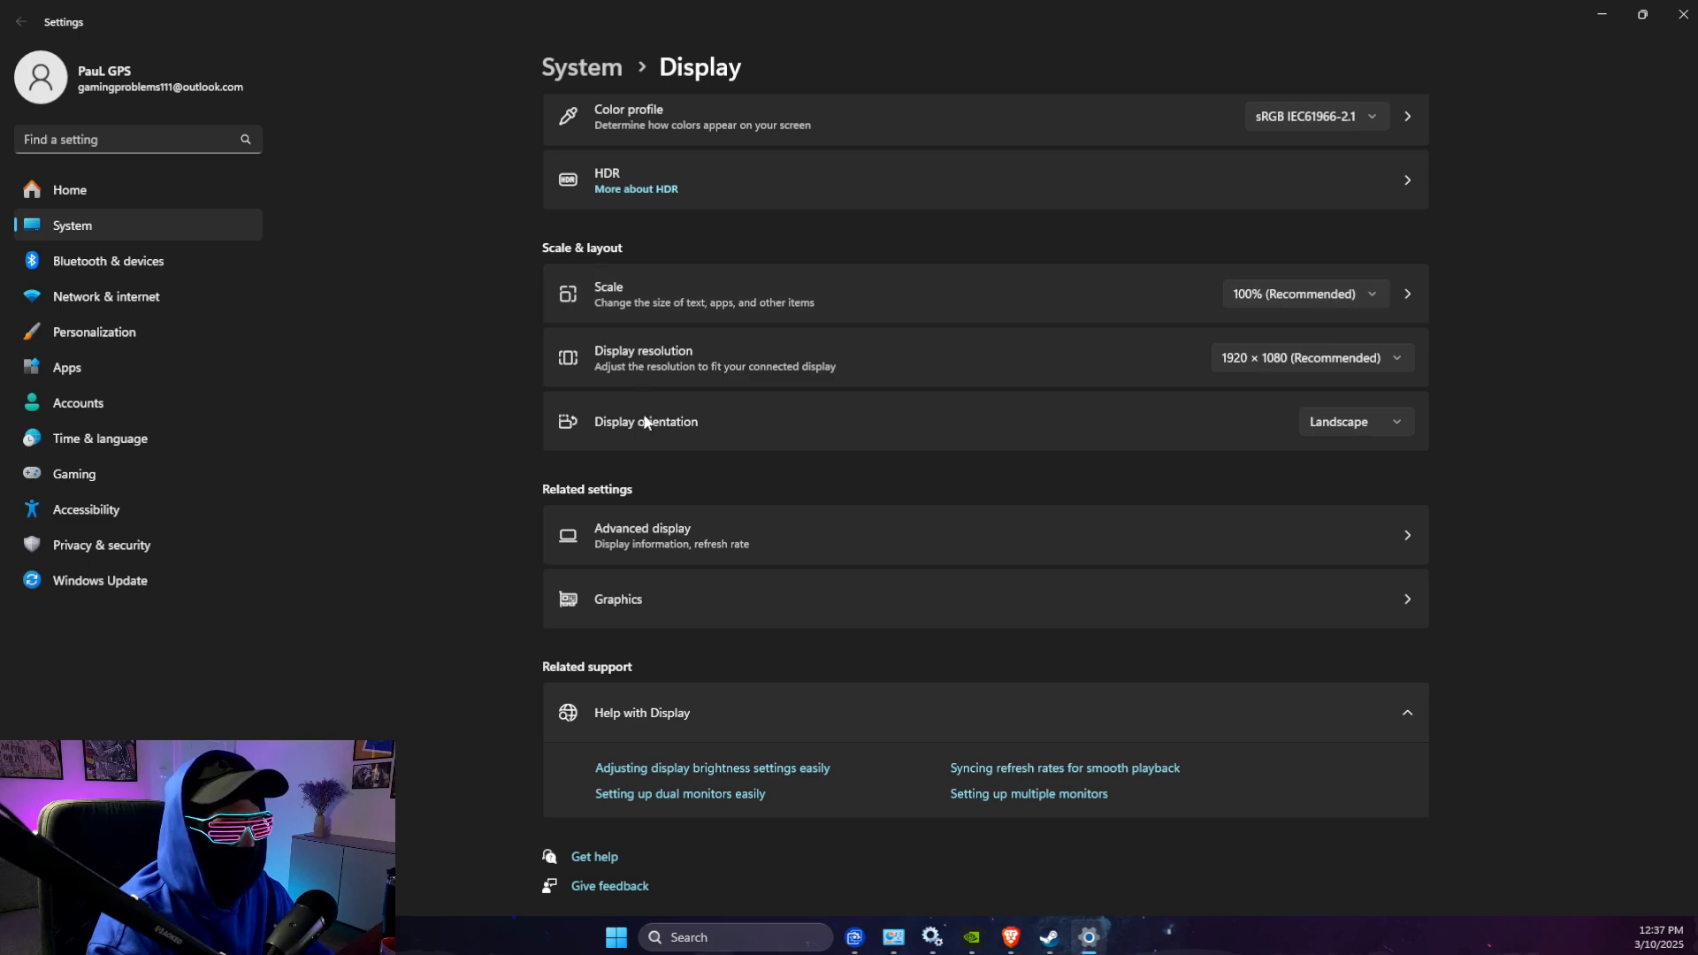
mouse_move(650, 301)
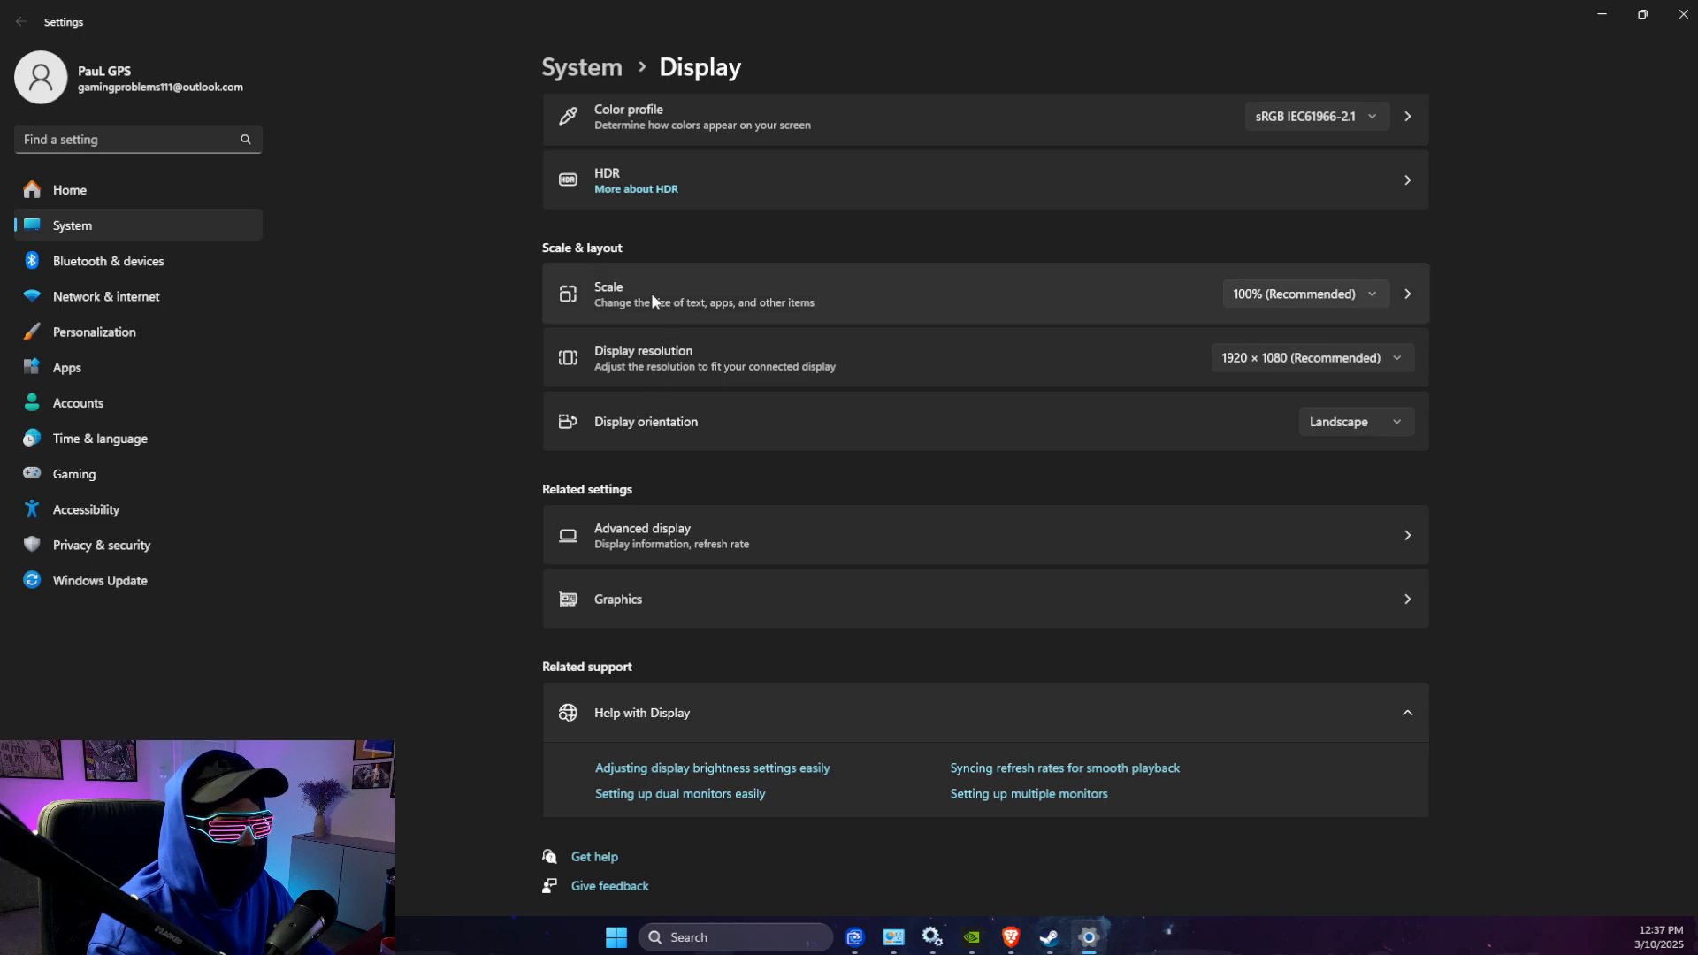
click(1304, 294)
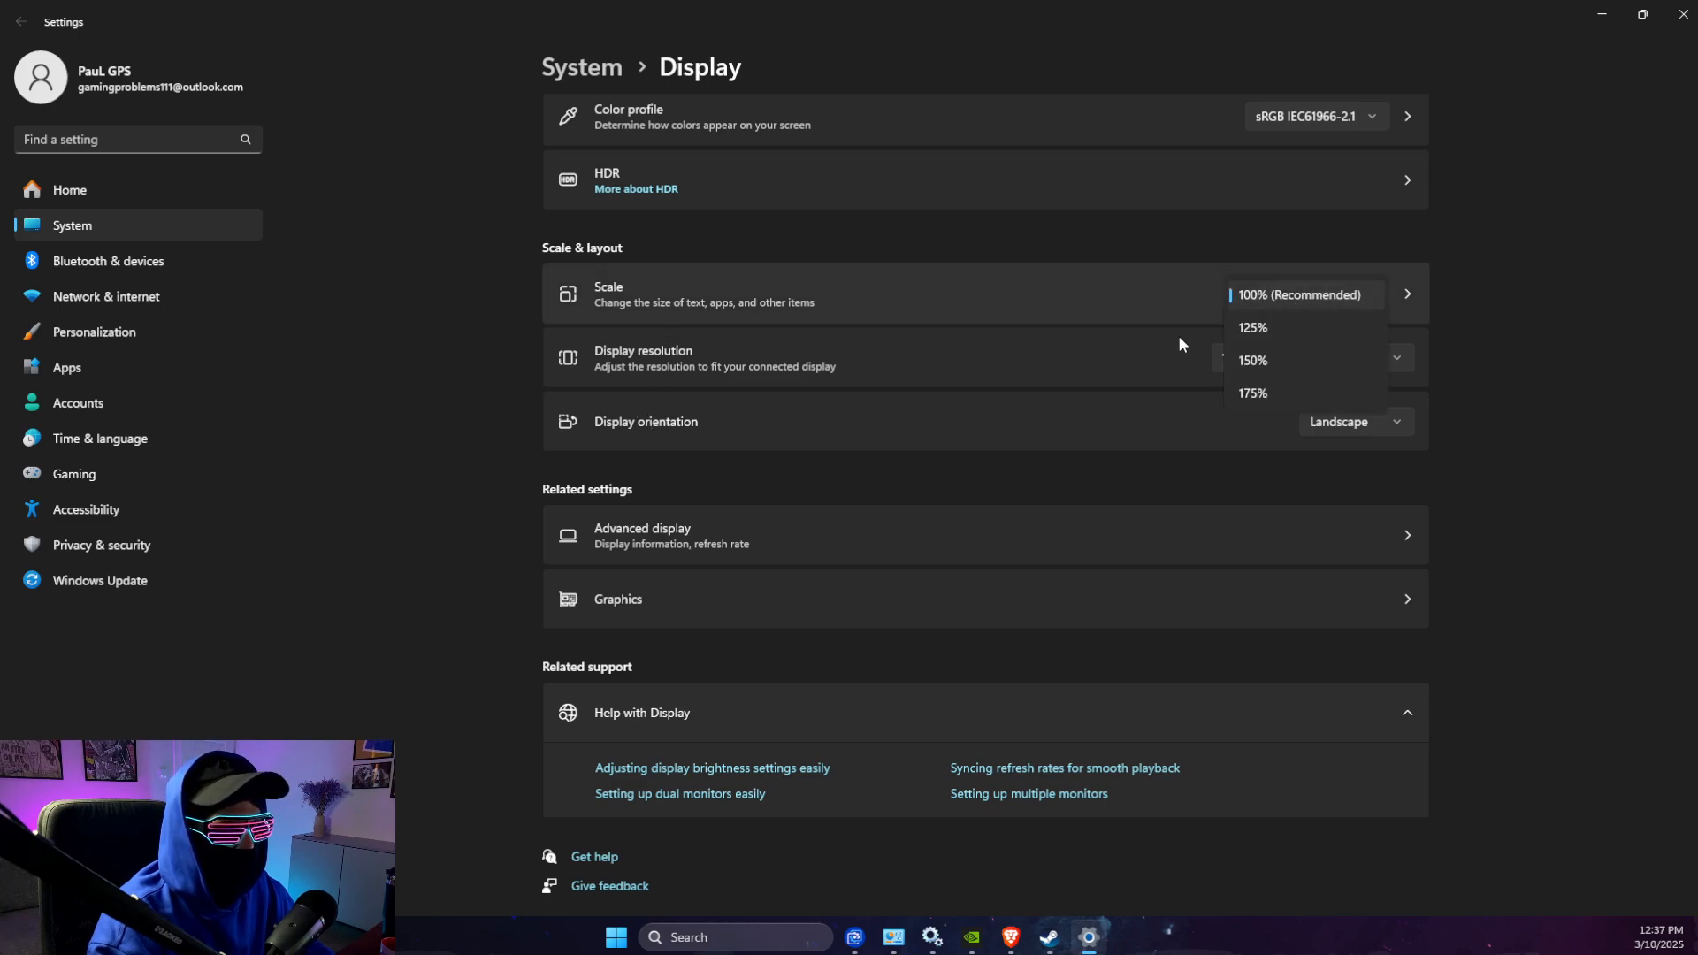
click(1301, 294)
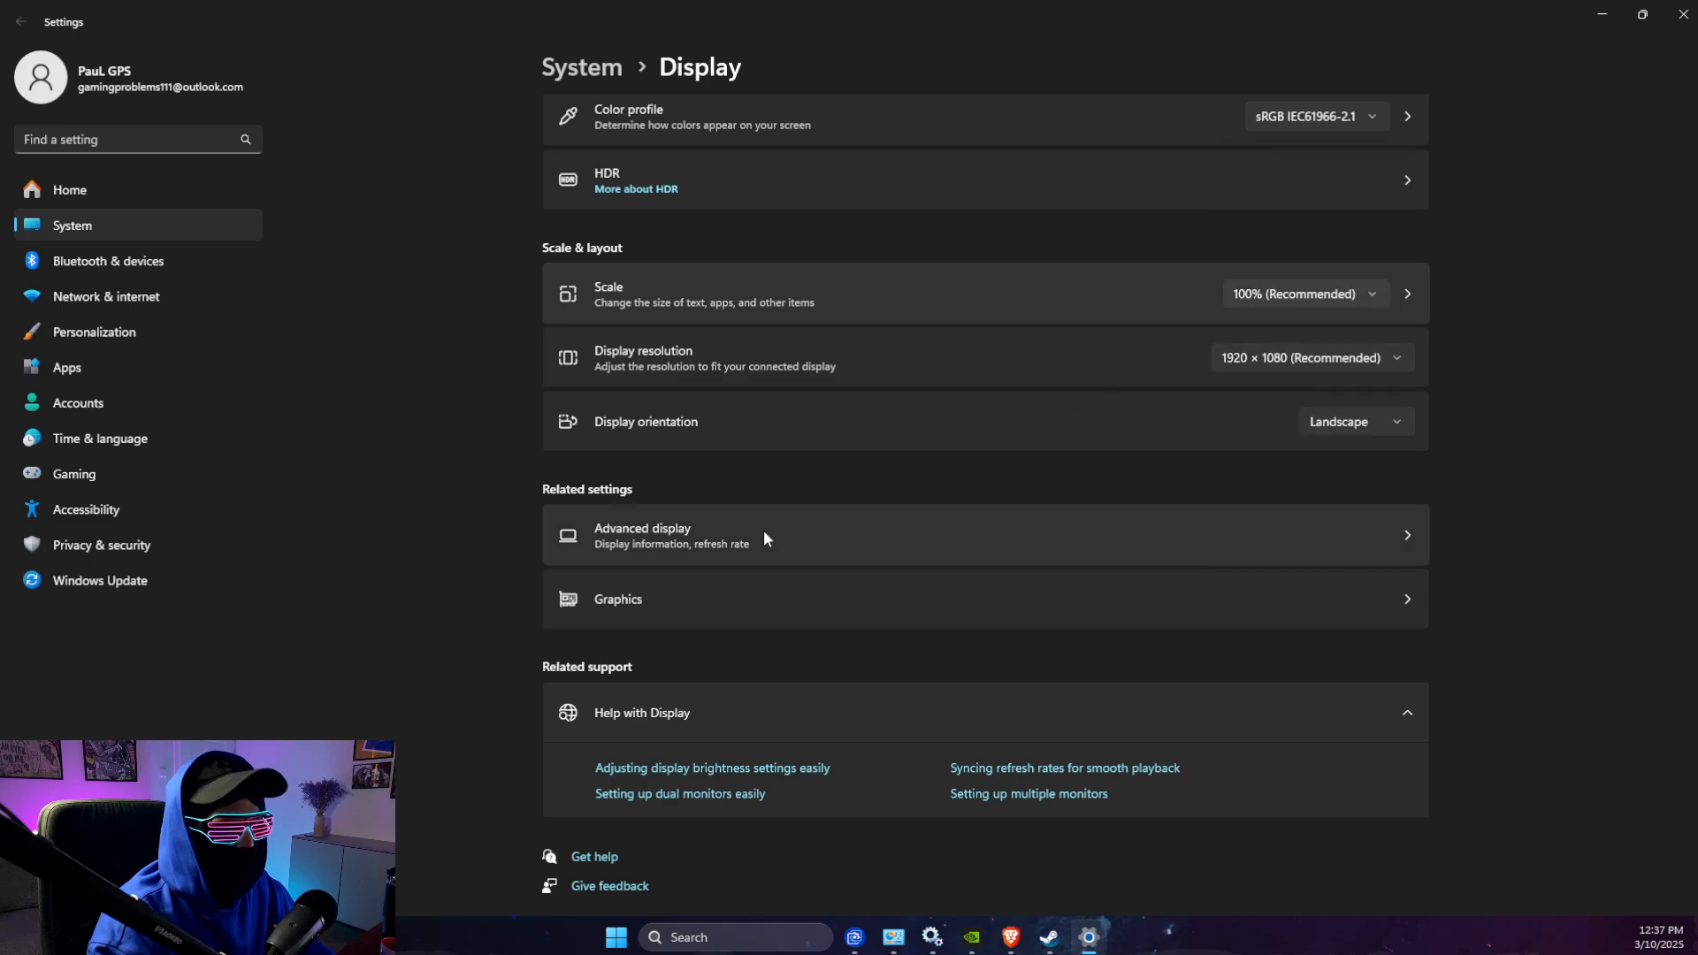
click(641, 535)
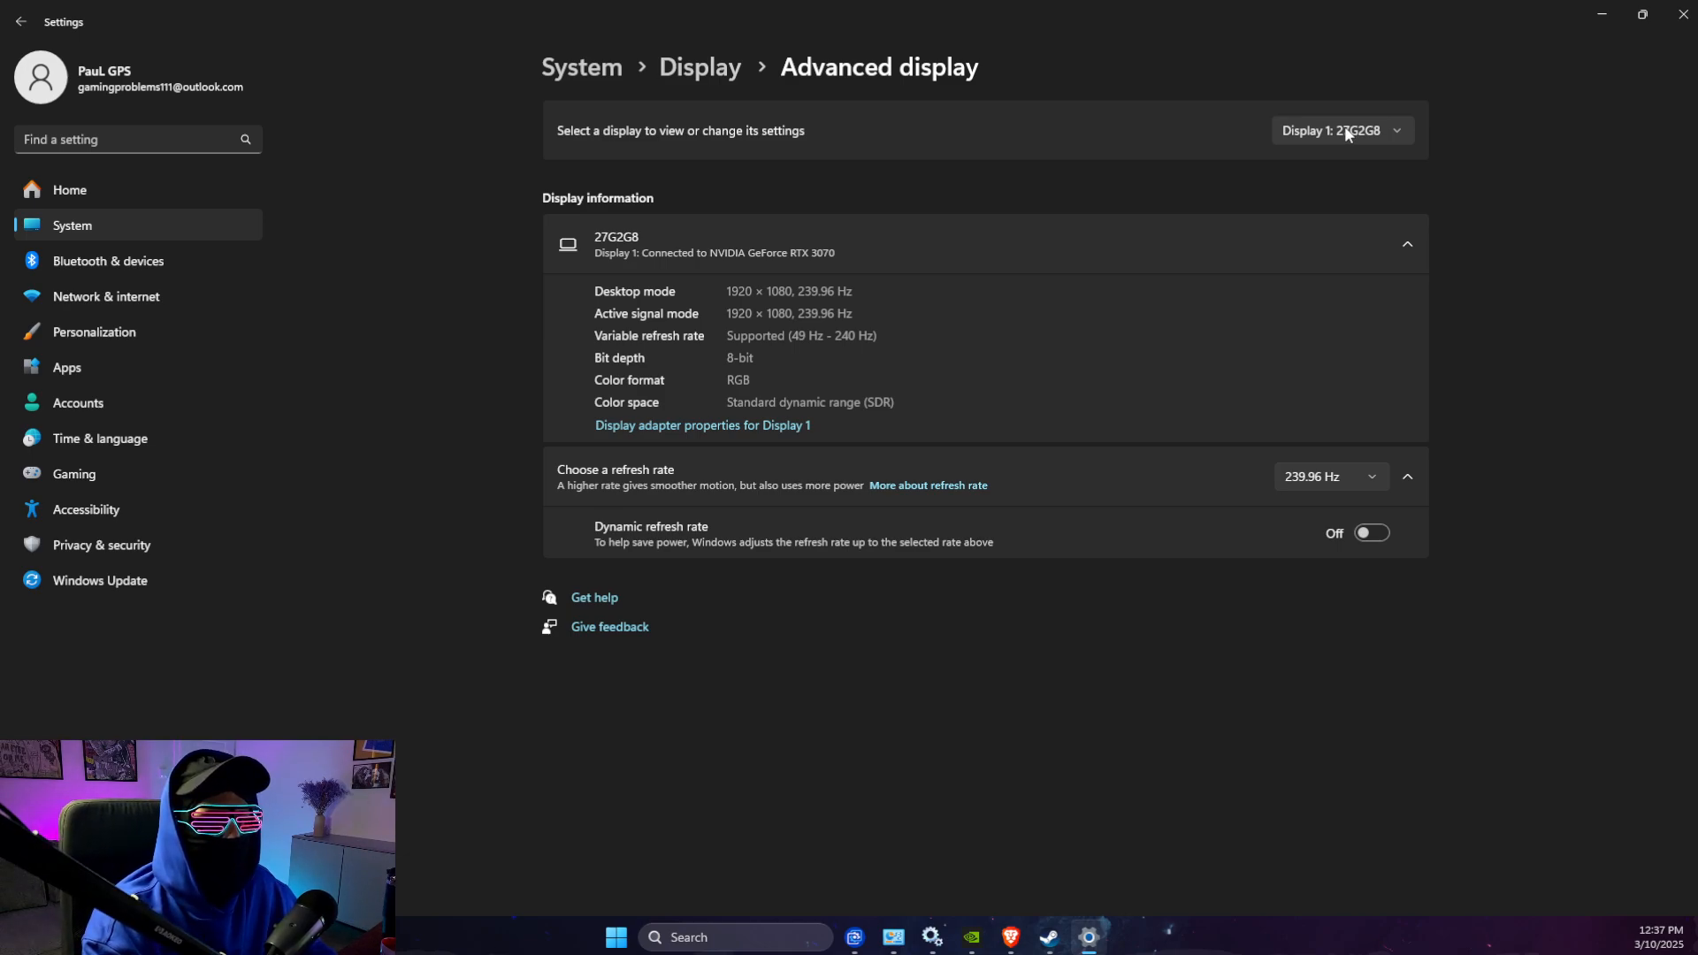
- Switch Advanced display to Display 2 (27G2G8) and keep 239.96 Hz refresh rate
click(1341, 130)
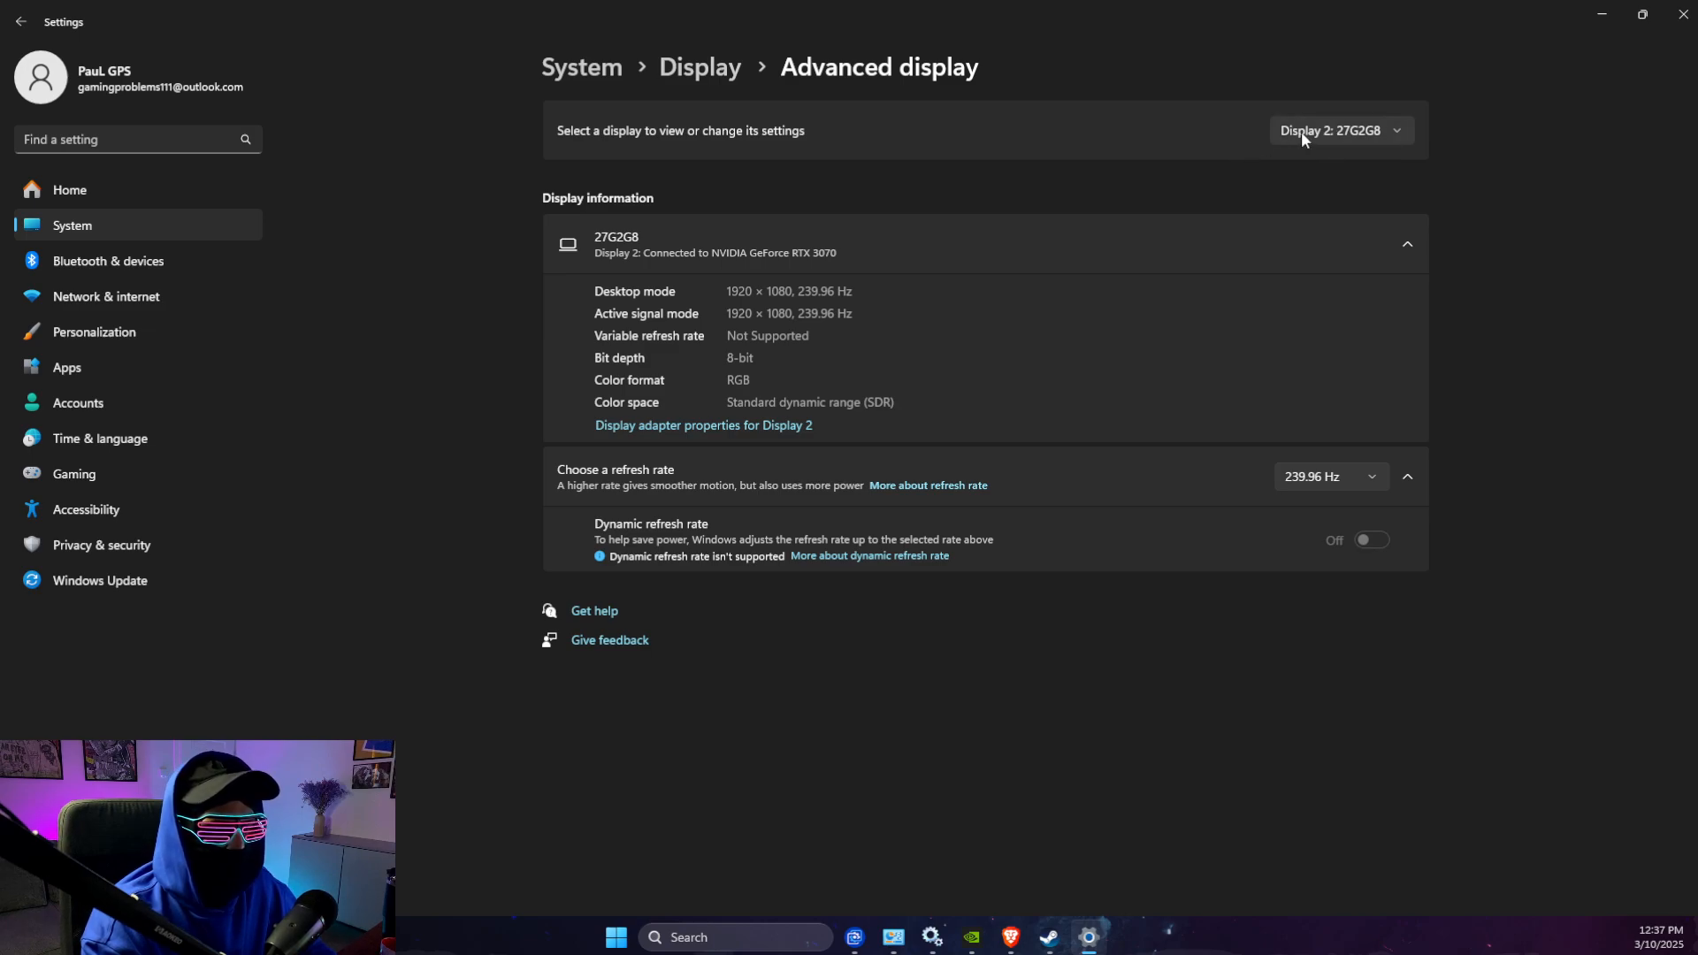
click(1330, 477)
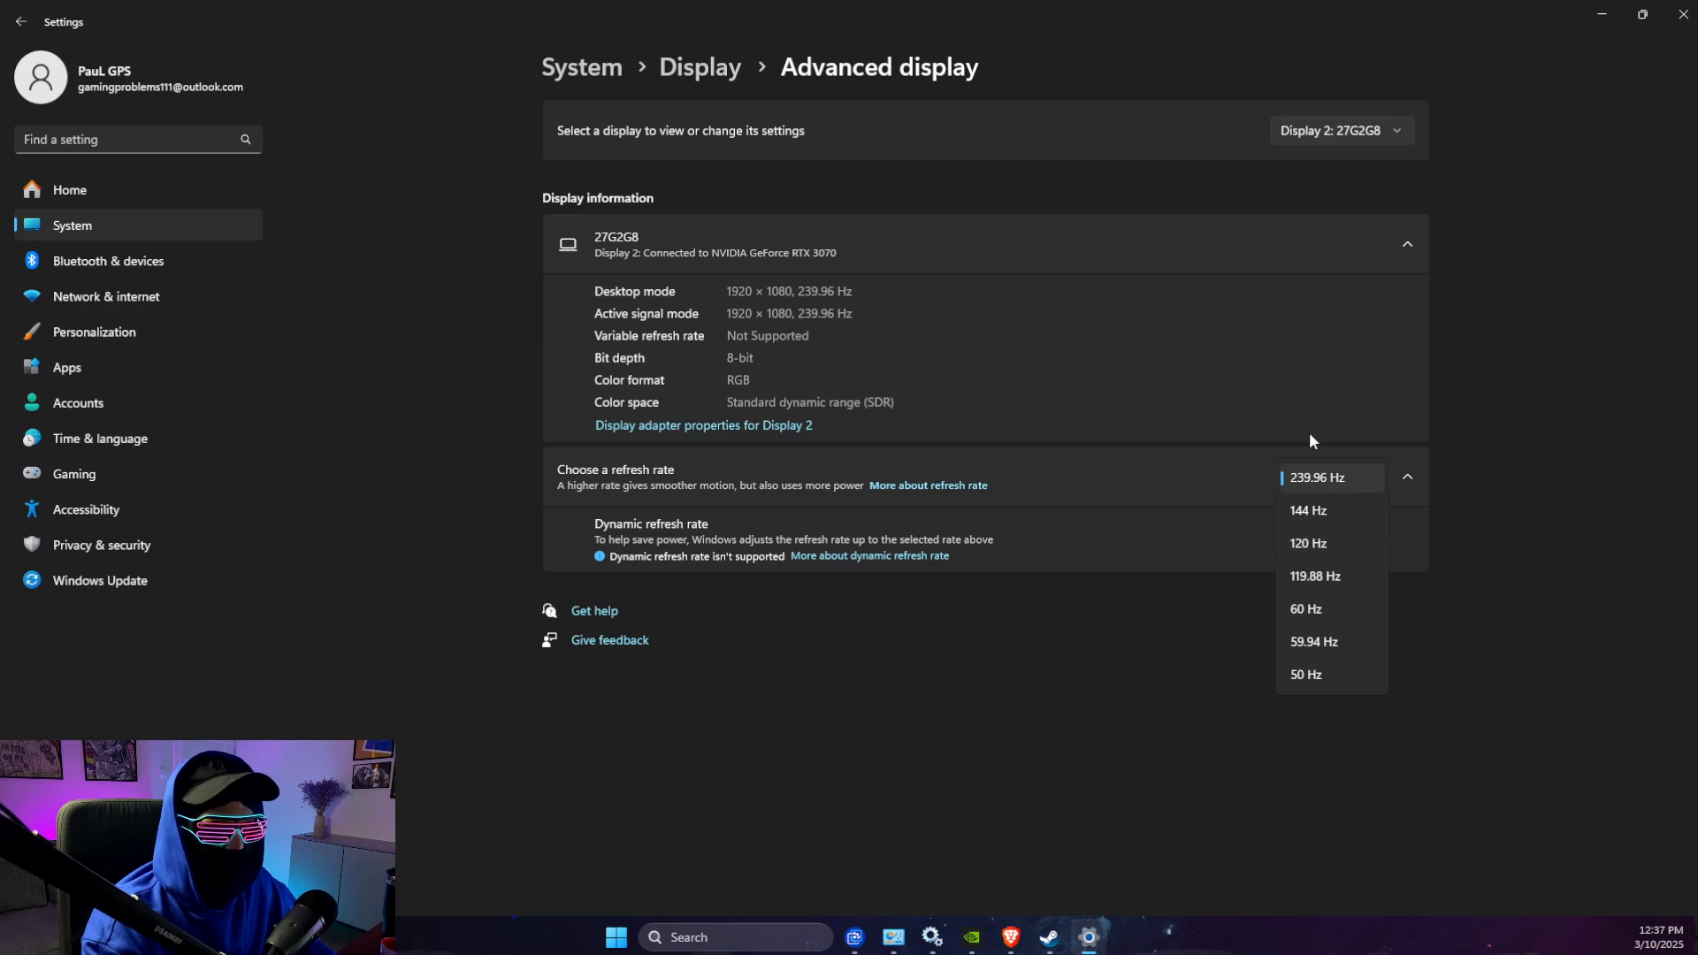
mouse_move(1324, 487)
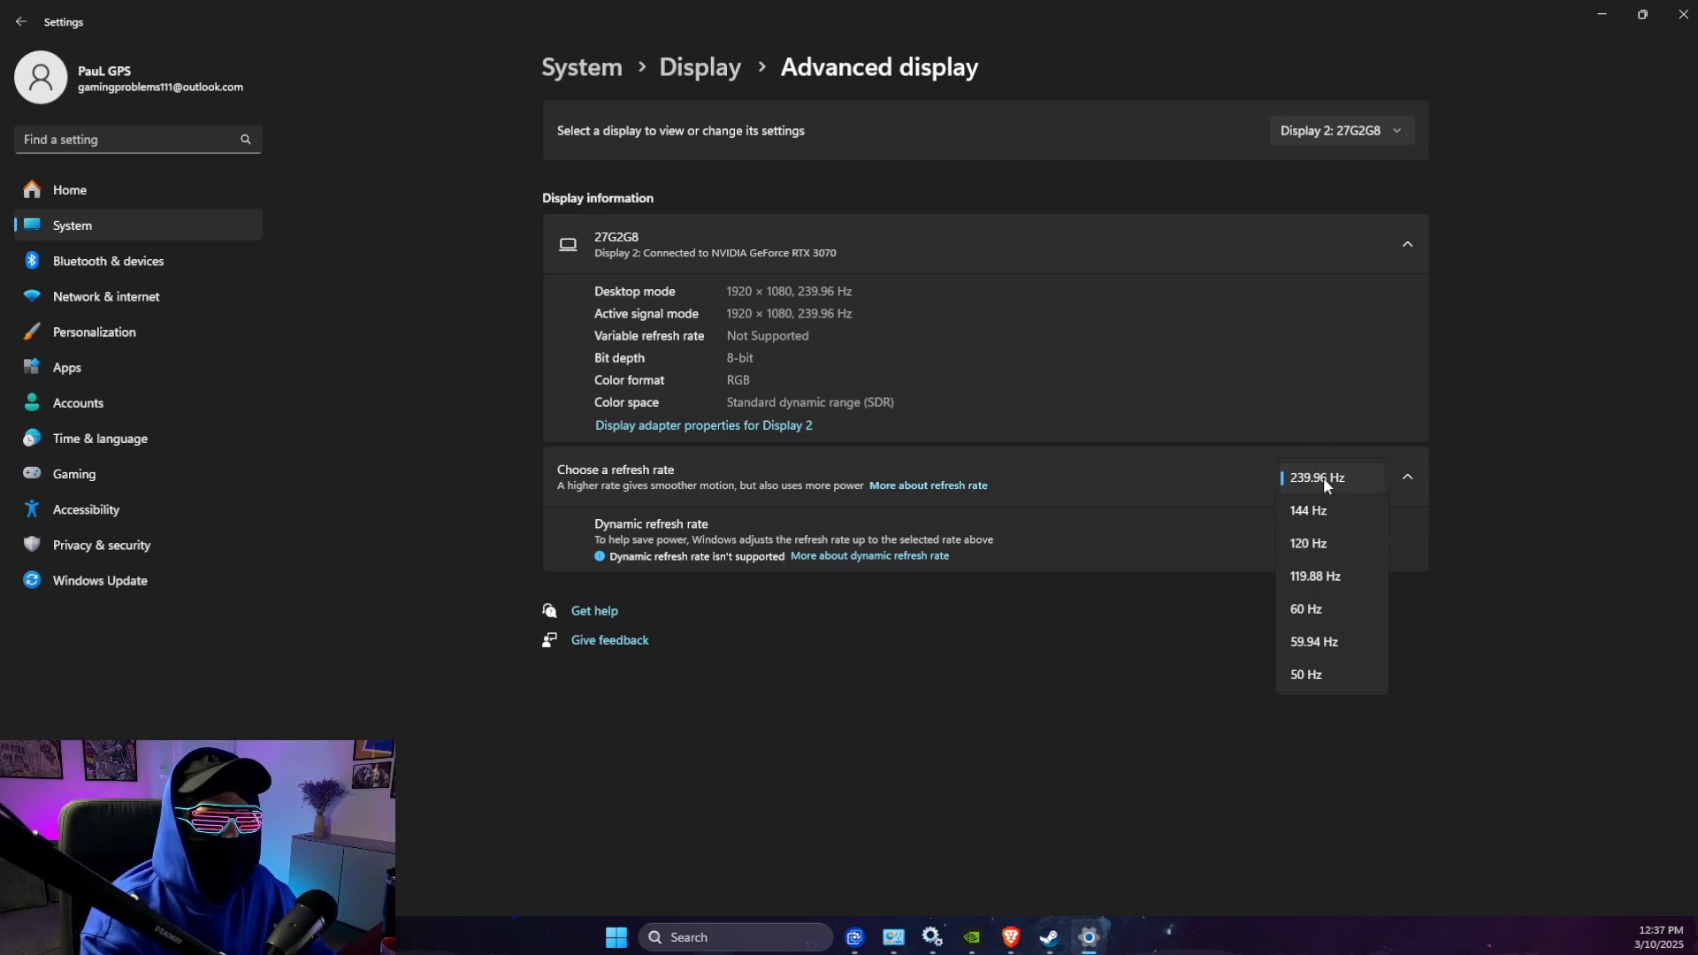
click(1316, 478)
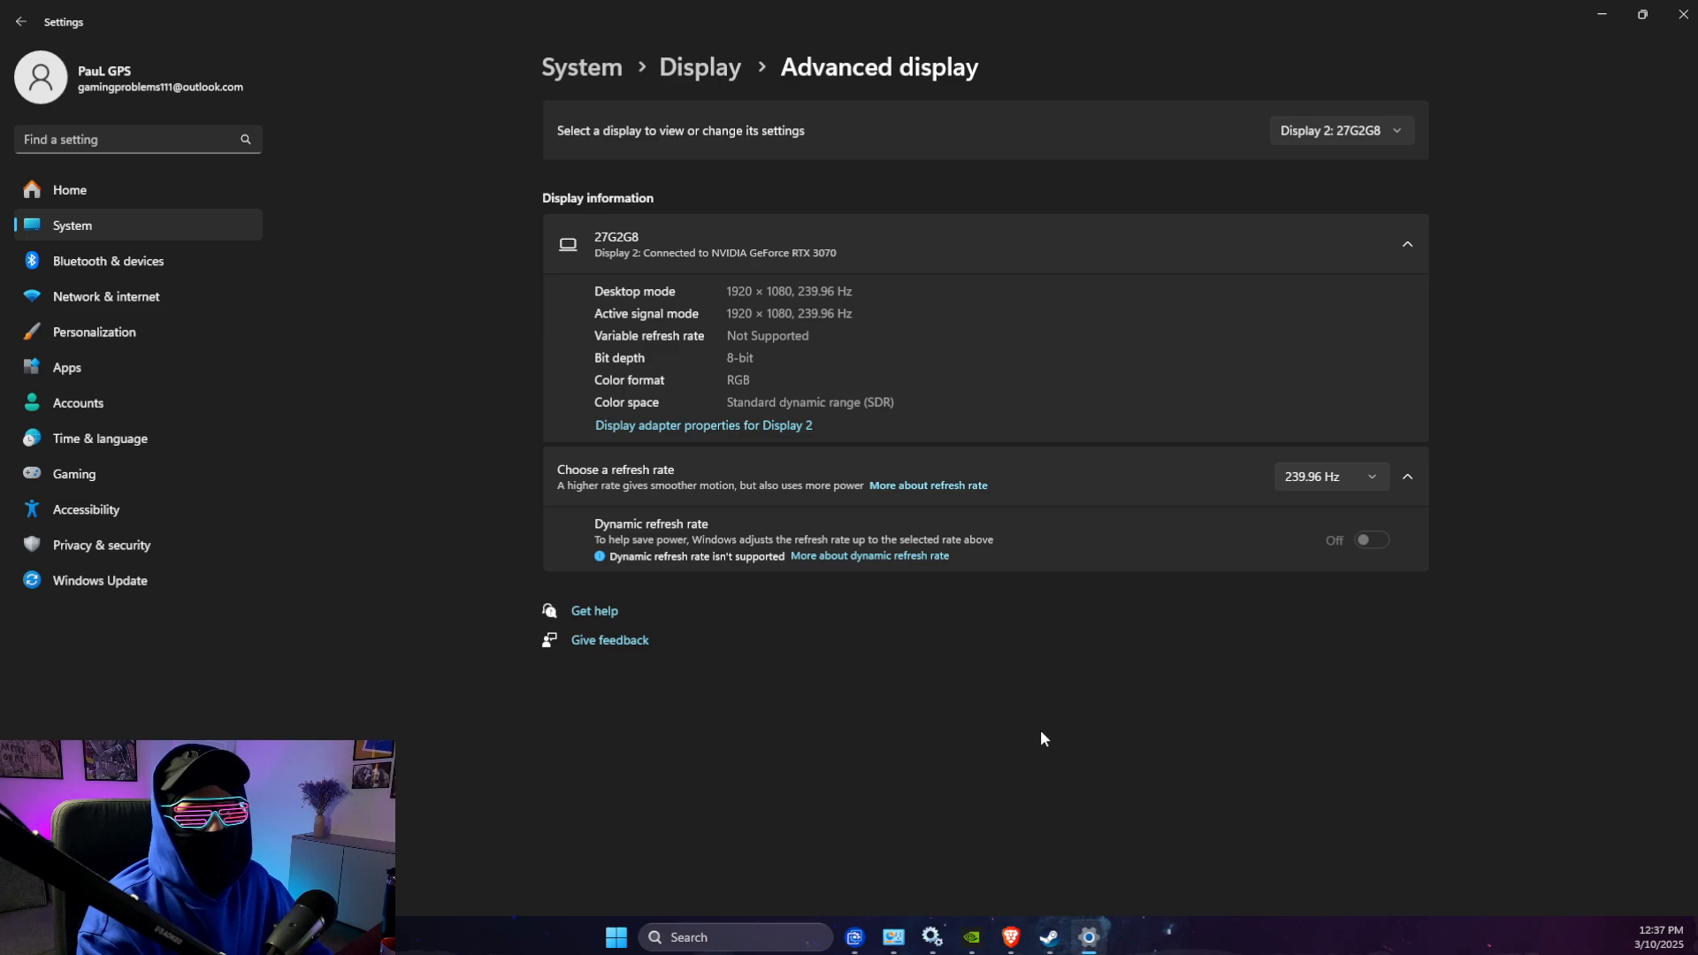